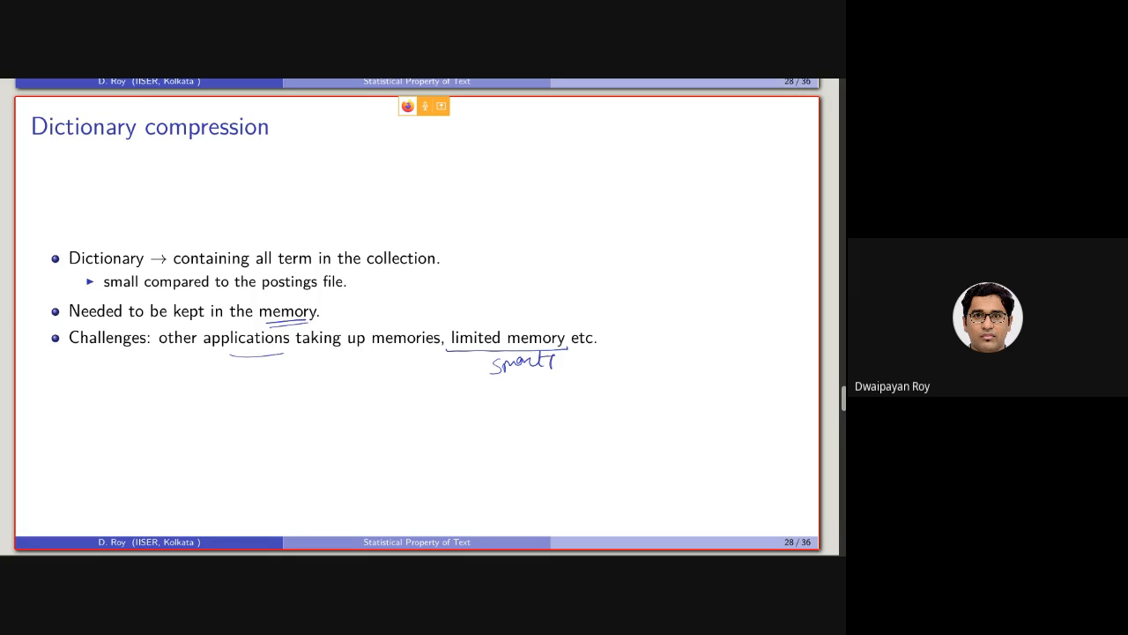
Underline 'memory' on the dictionary compression slide with the pen.
drag(551, 361, 582, 363)
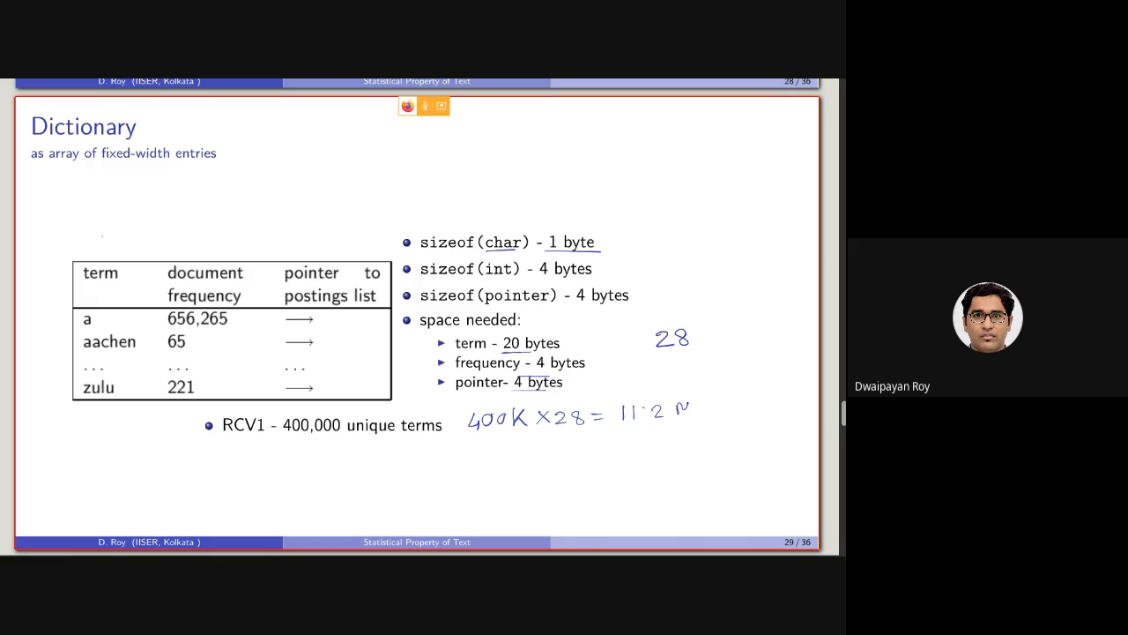
Write 'MB' to complete the 400K × 28 = 11.2 MB total on slide 29.
text(MB)
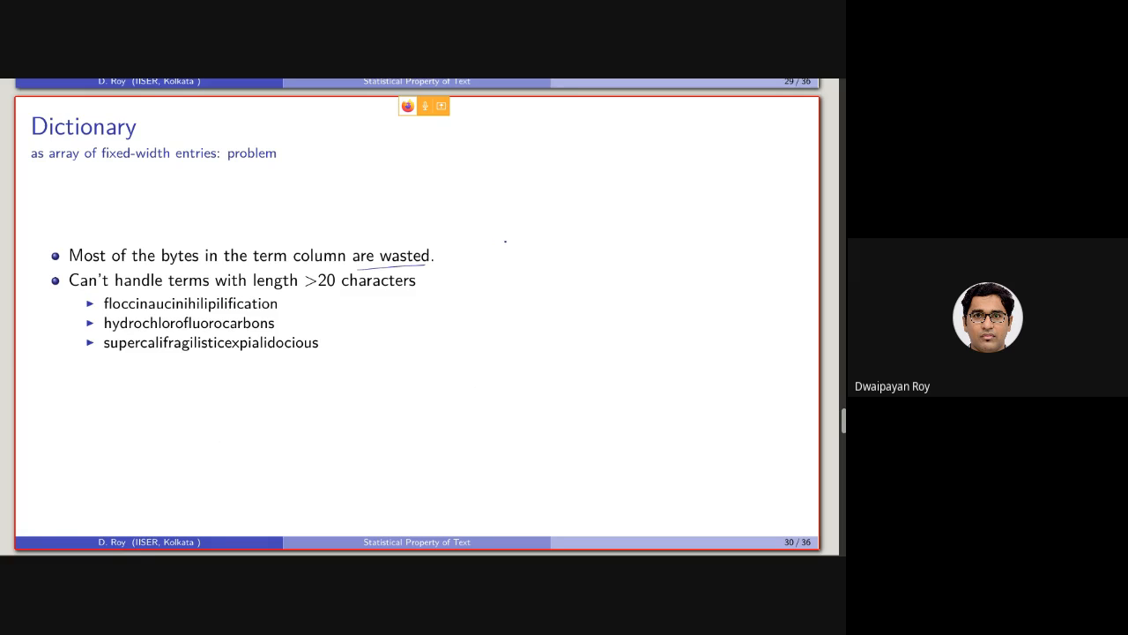
Handwrite a short note to the right of 'are wasted' on slide 30.
drag(511, 256, 542, 242)
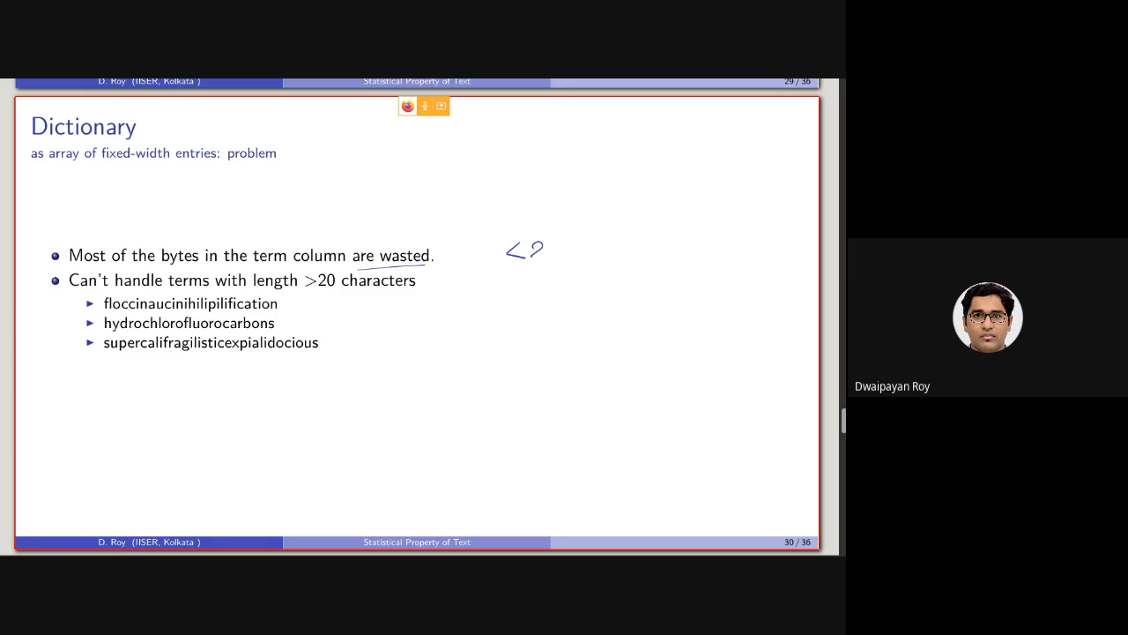
drag(529, 251, 564, 260)
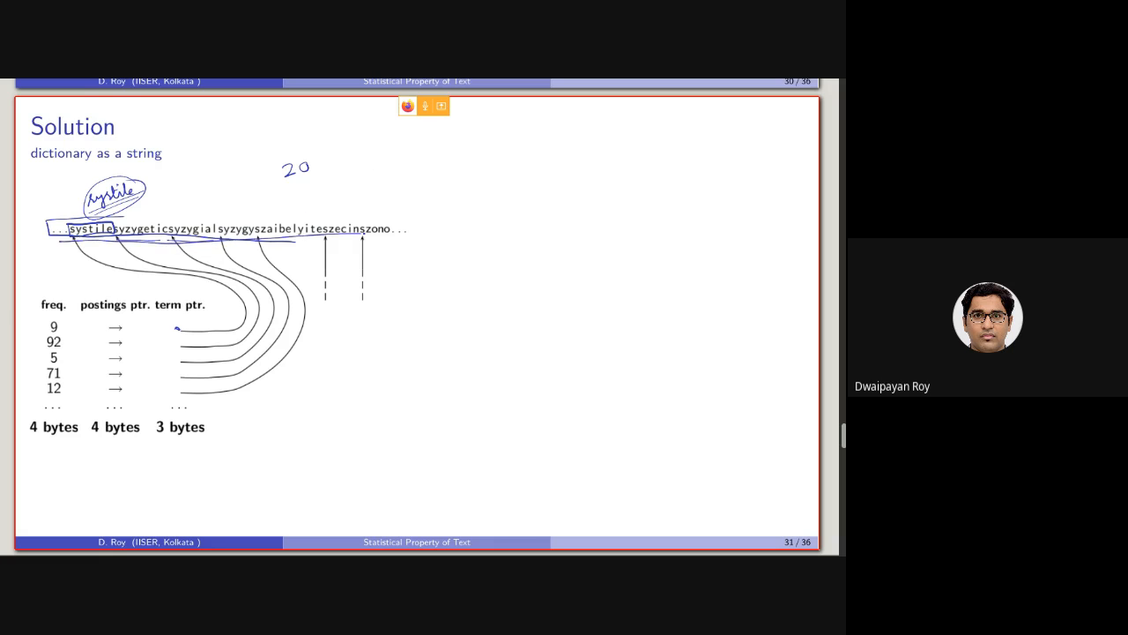
Underline the dictionary string, write a Dict size note, box 'systiles', note average 8 bytes.
drag(361, 235, 613, 245)
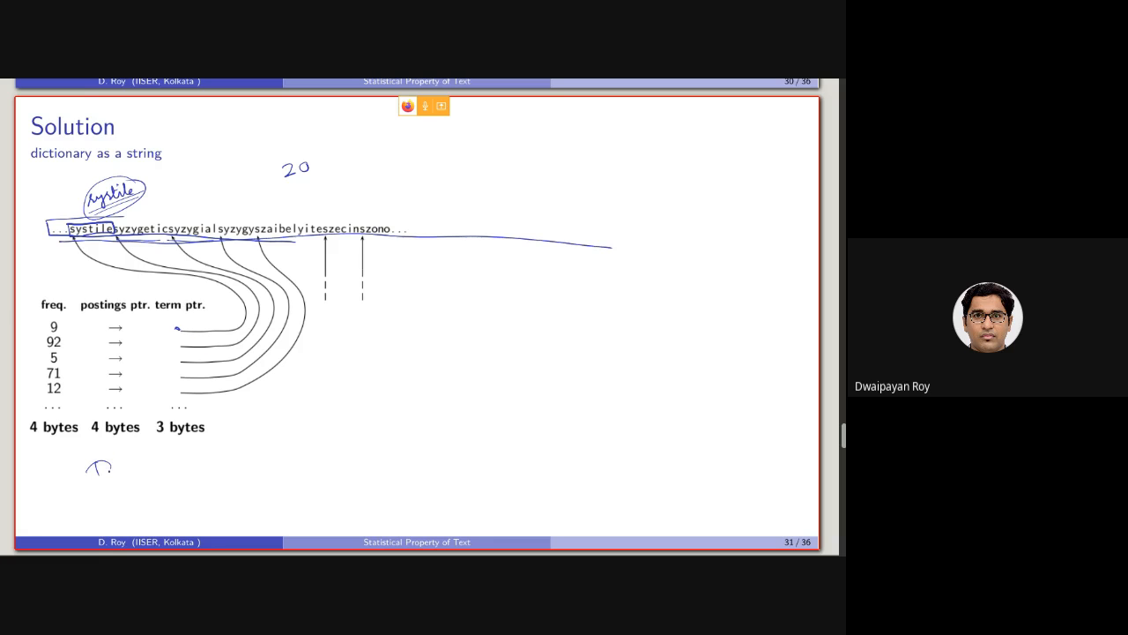
drag(88, 468, 150, 462)
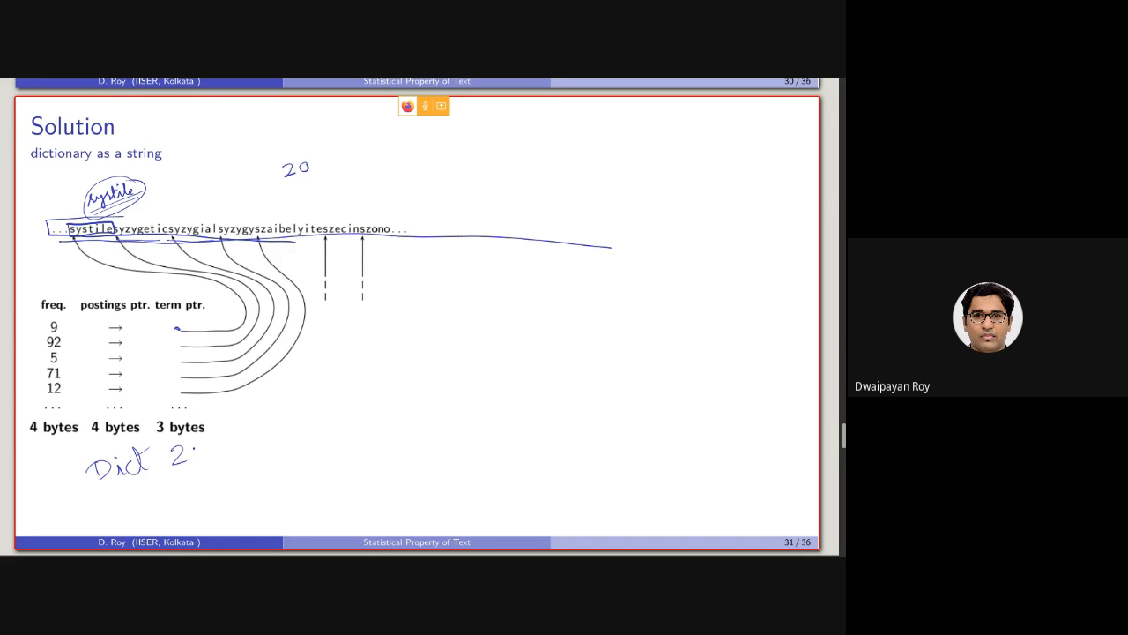
drag(186, 454, 225, 450)
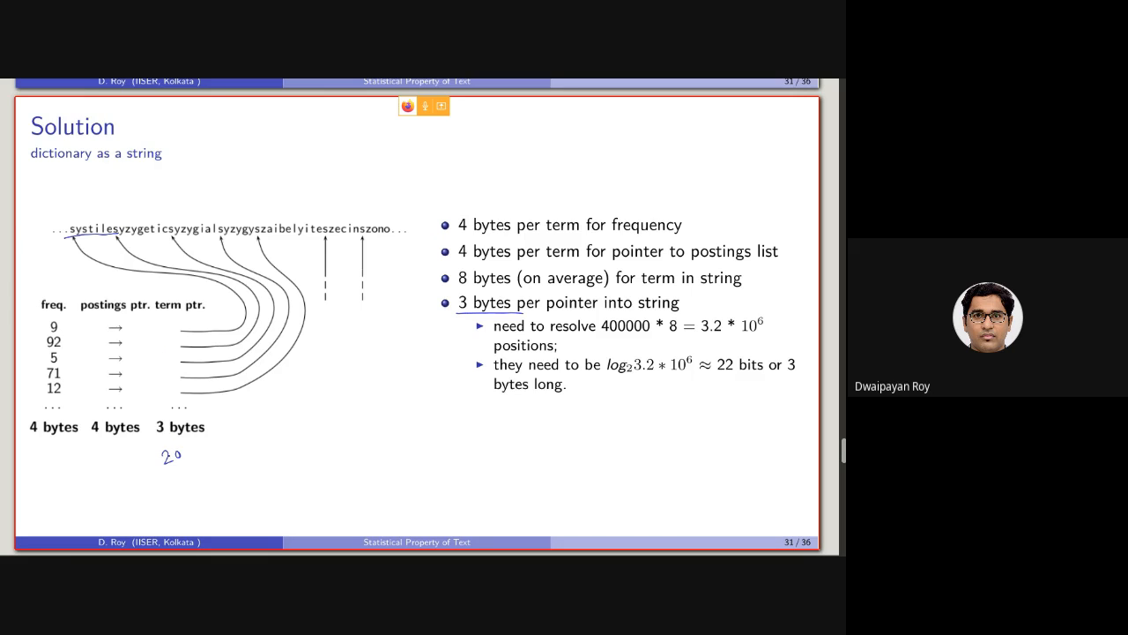
drag(163, 467, 185, 450)
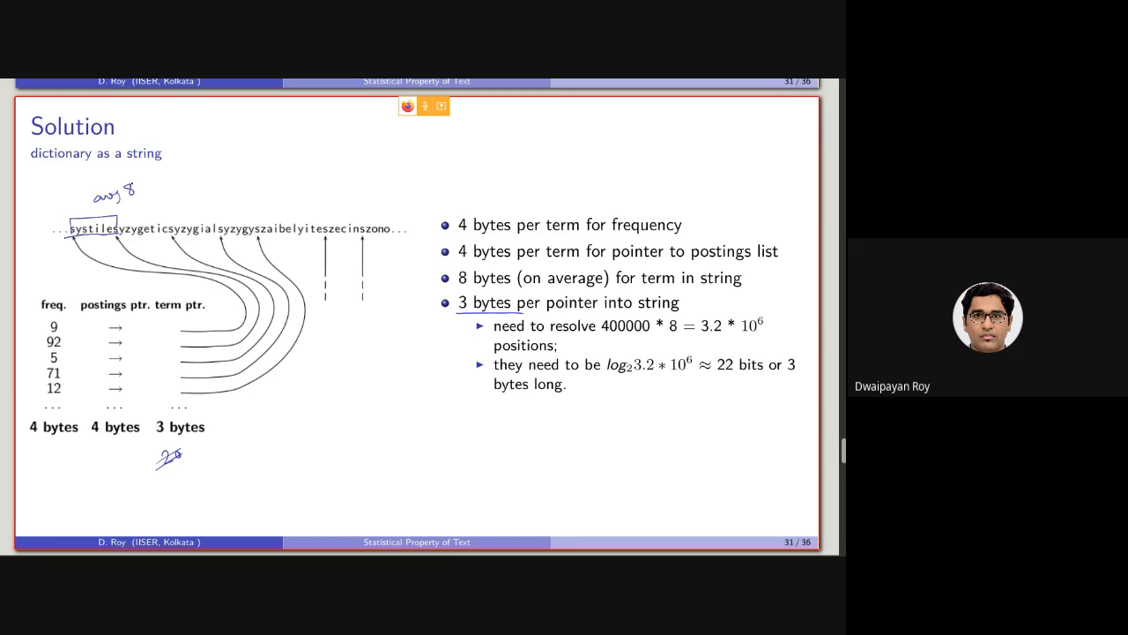
drag(132, 185, 172, 185)
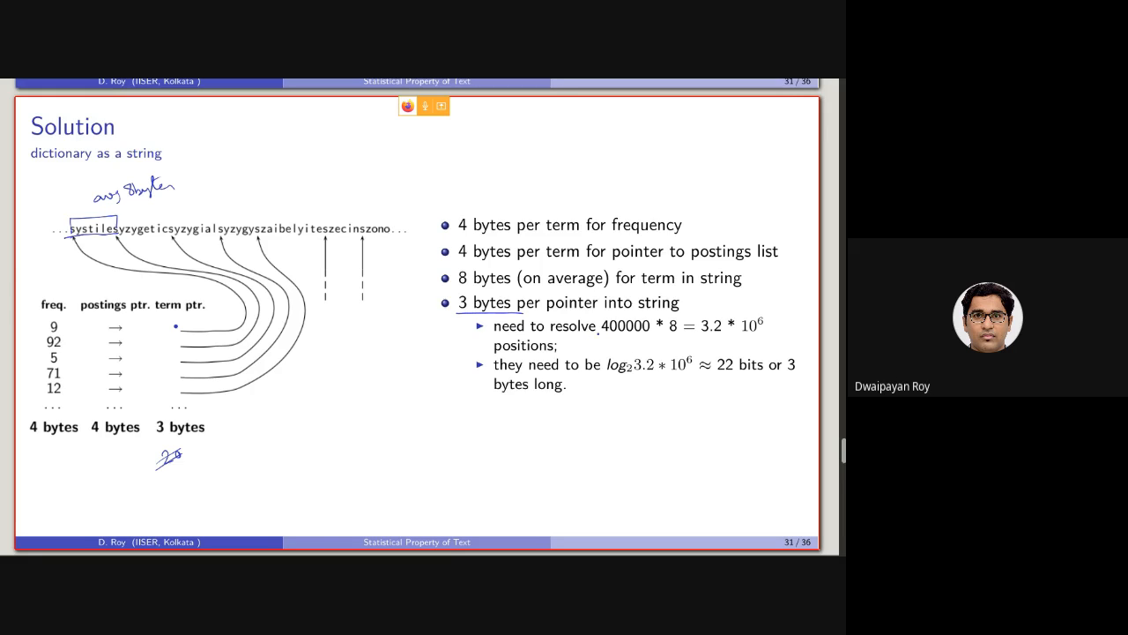
Extend the pen note beside the boxed term to read 'avg 8bytes'.
drag(600, 339, 654, 338)
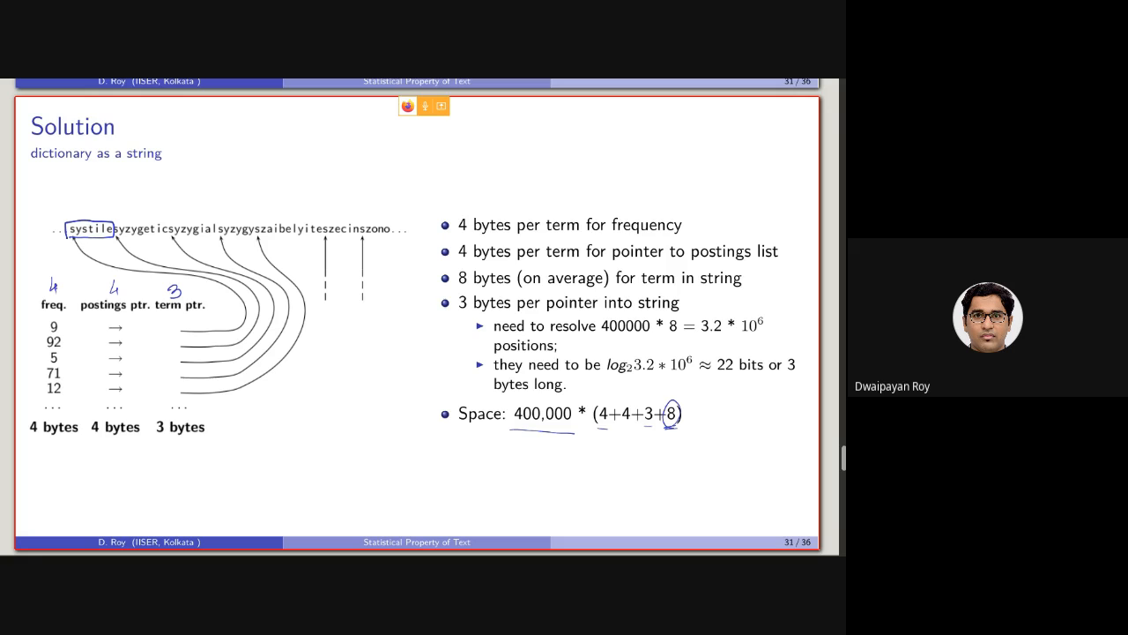
Reveal the Space bullet showing 400,000 × (4+4+3+8) on slide 31.
click(86, 209)
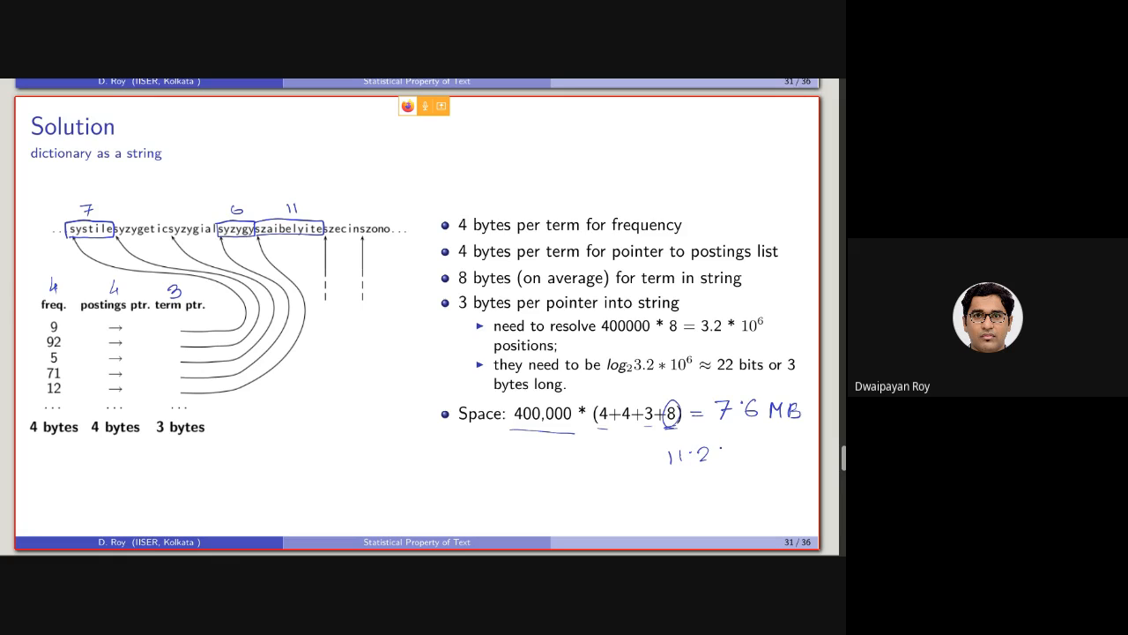
Write 'MB' to finish the 11.2 MB comparison below 7.6 MB.
text(MB)
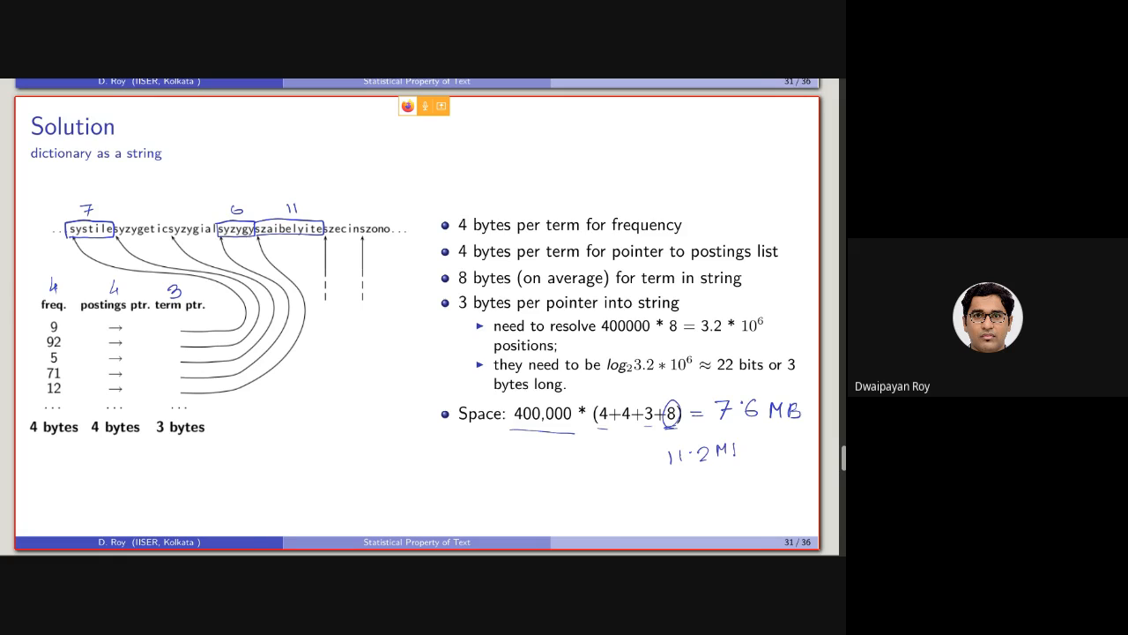